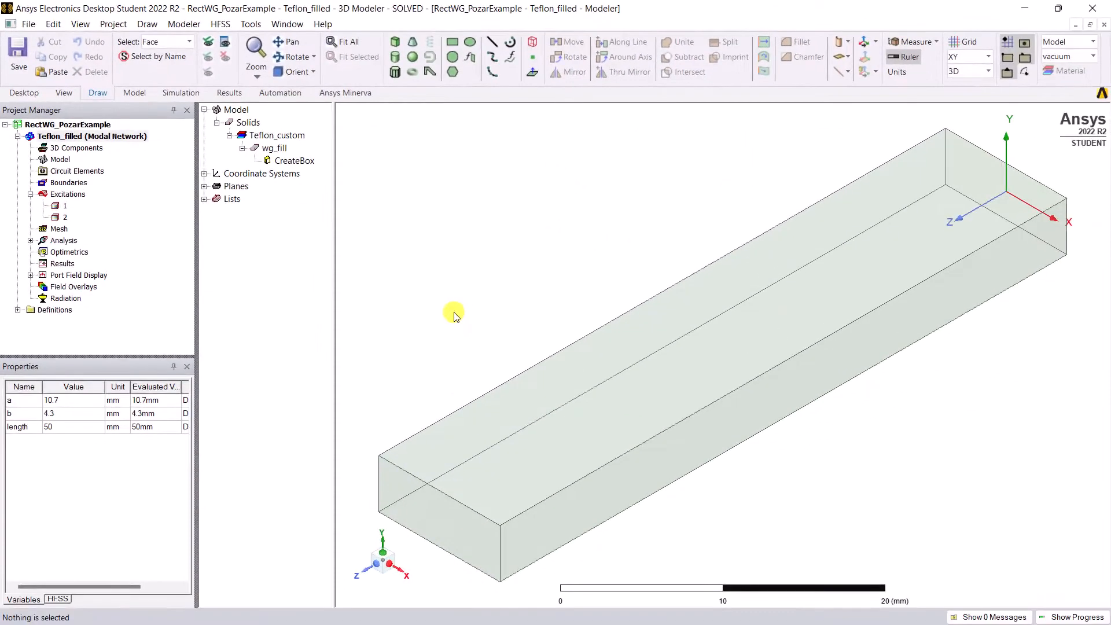
mouse_move(110, 229)
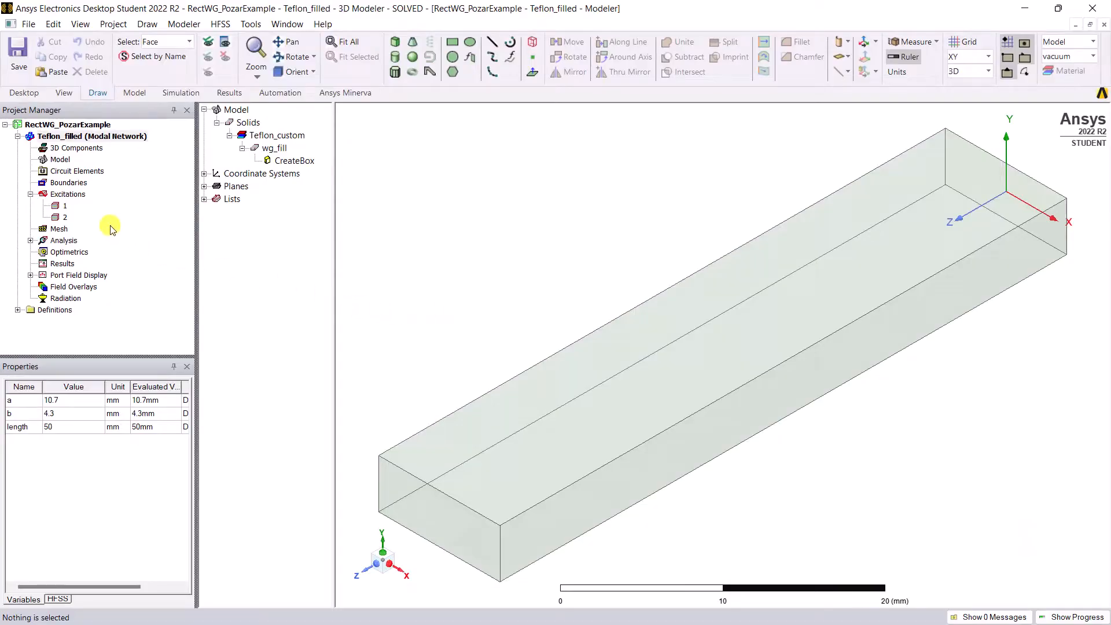
Expand Port Field Display and view the Mode 1 field pattern on port 2
left_click(65, 205)
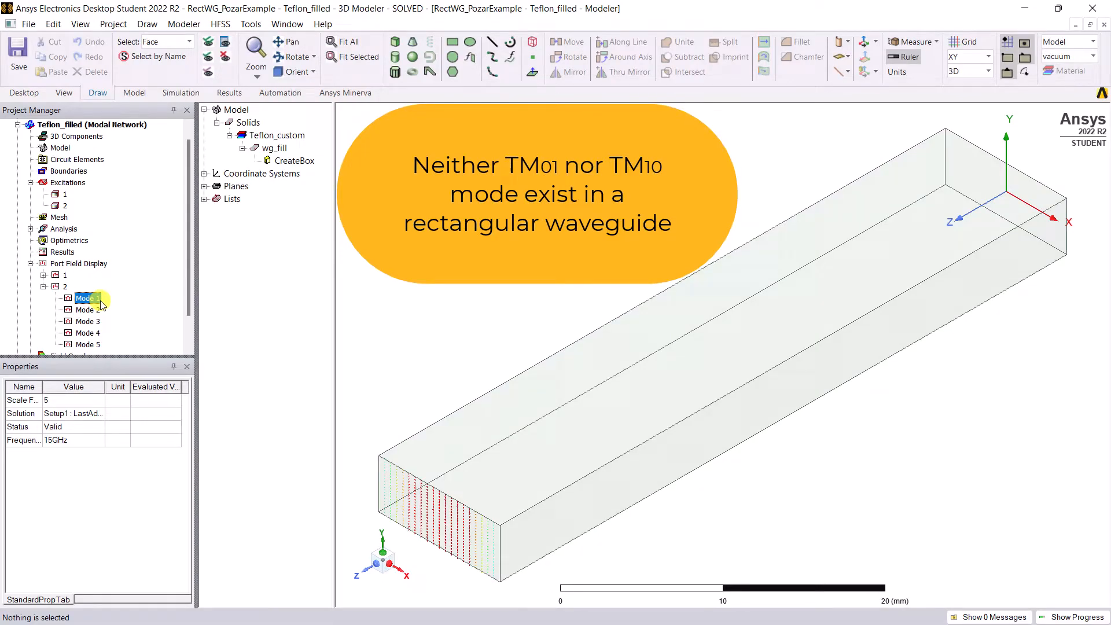
left_click(41, 287)
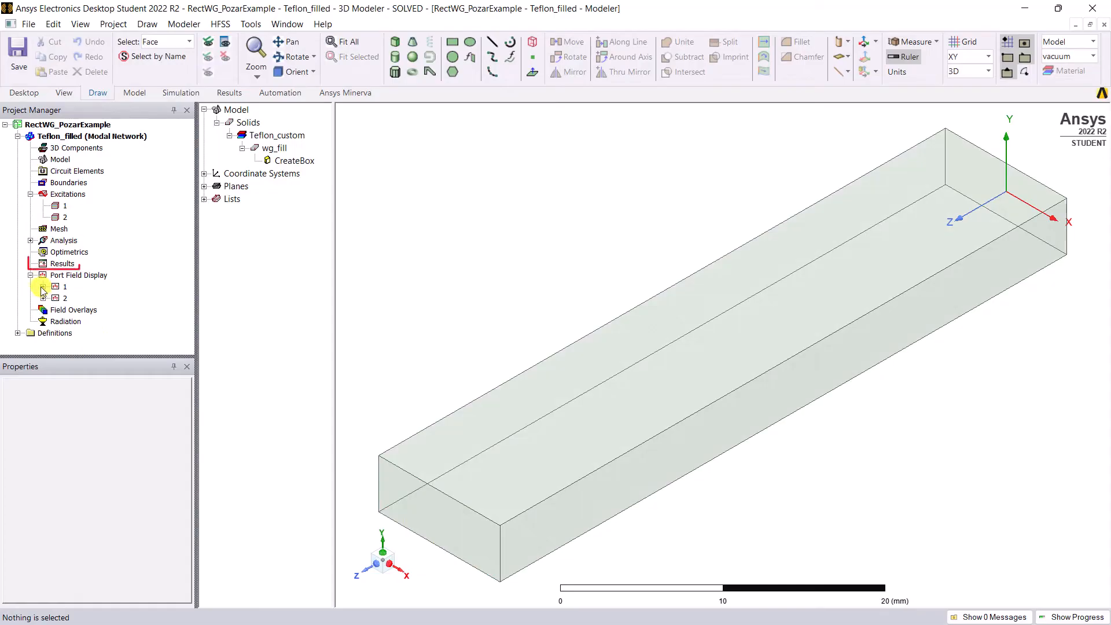
Create a Gamma rectangular report plotting im(Gamma(1:1)) through im(Gamma(1:5))
right_click(62, 263)
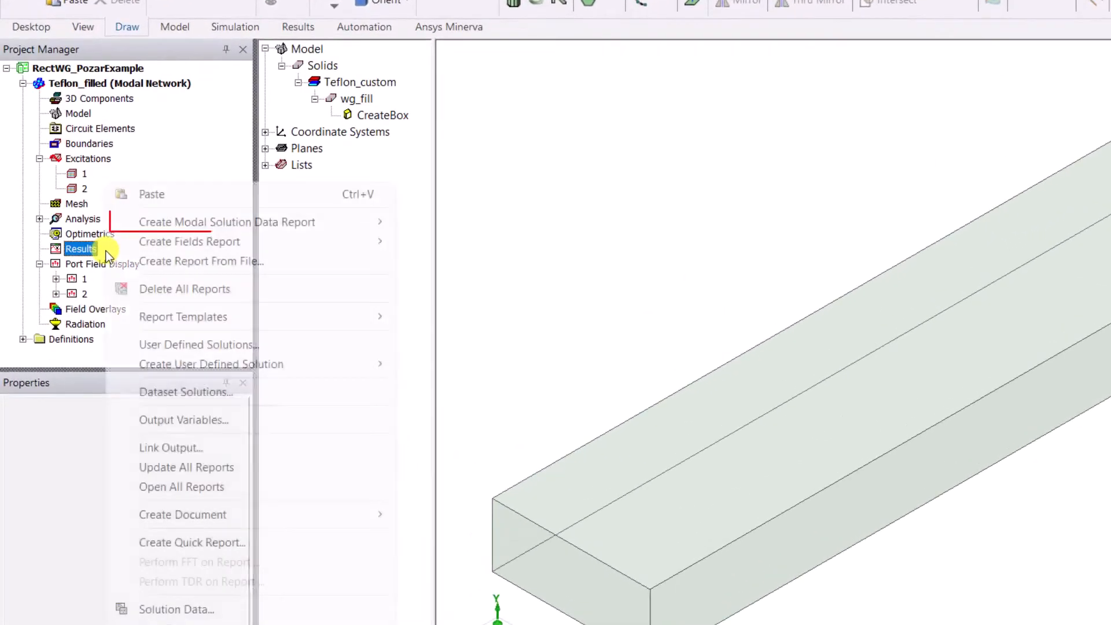
mouse_move(227, 222)
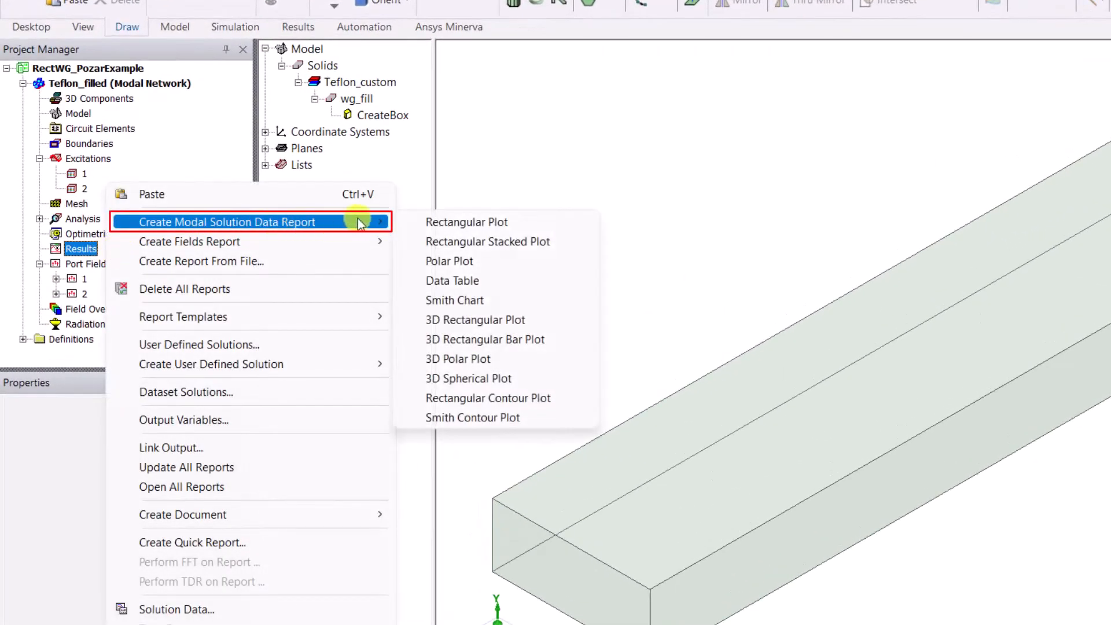
mouse_move(465, 222)
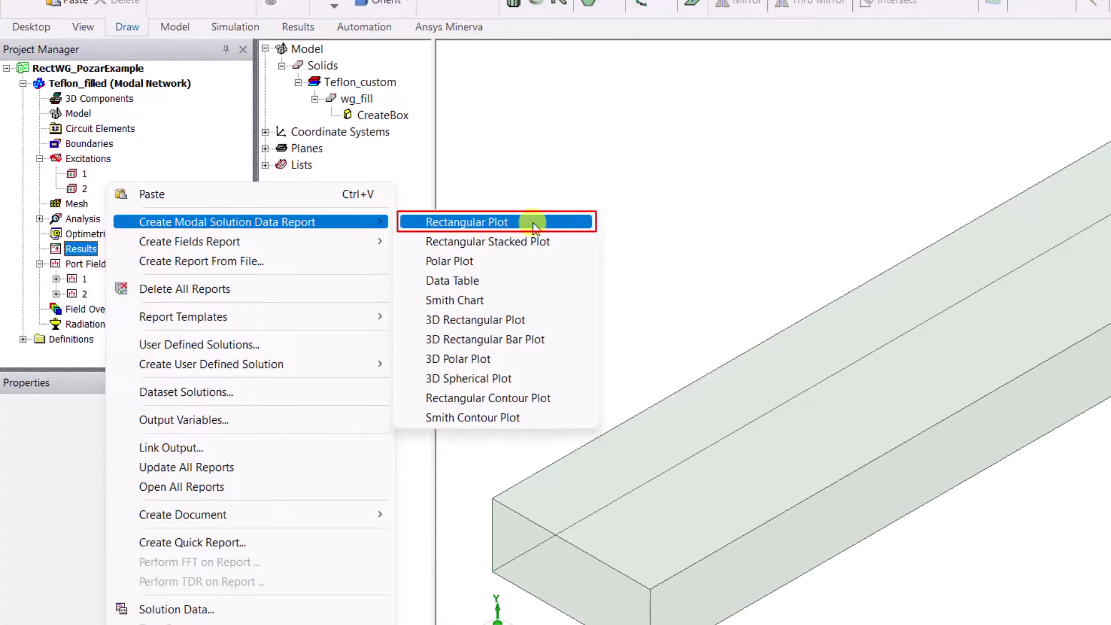
left_click(466, 222)
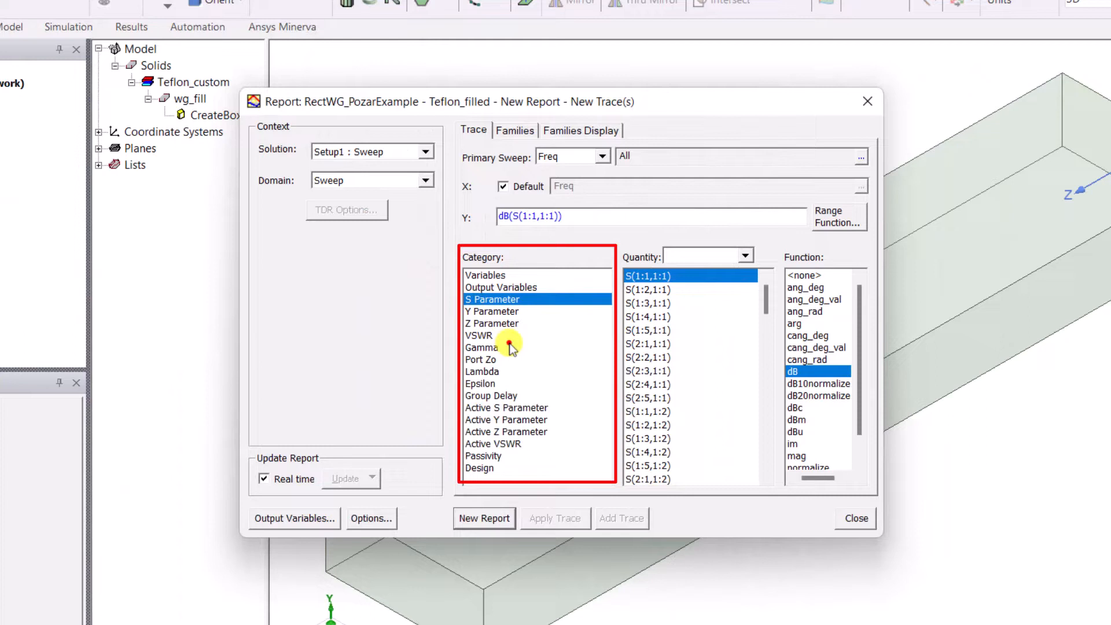
left_click(483, 347)
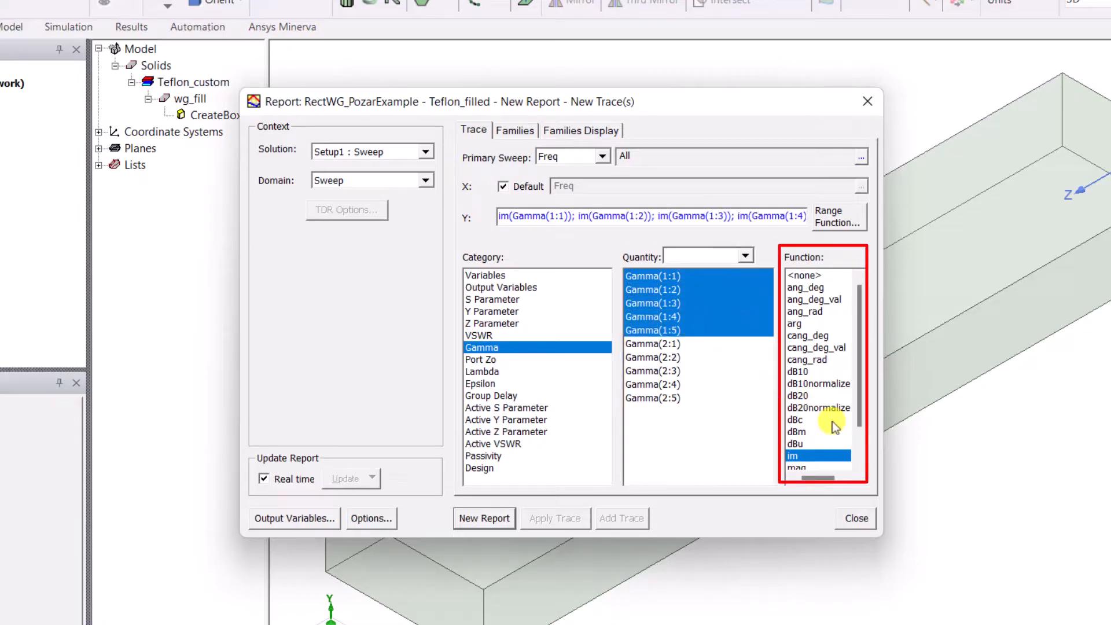
scroll("down", 3)
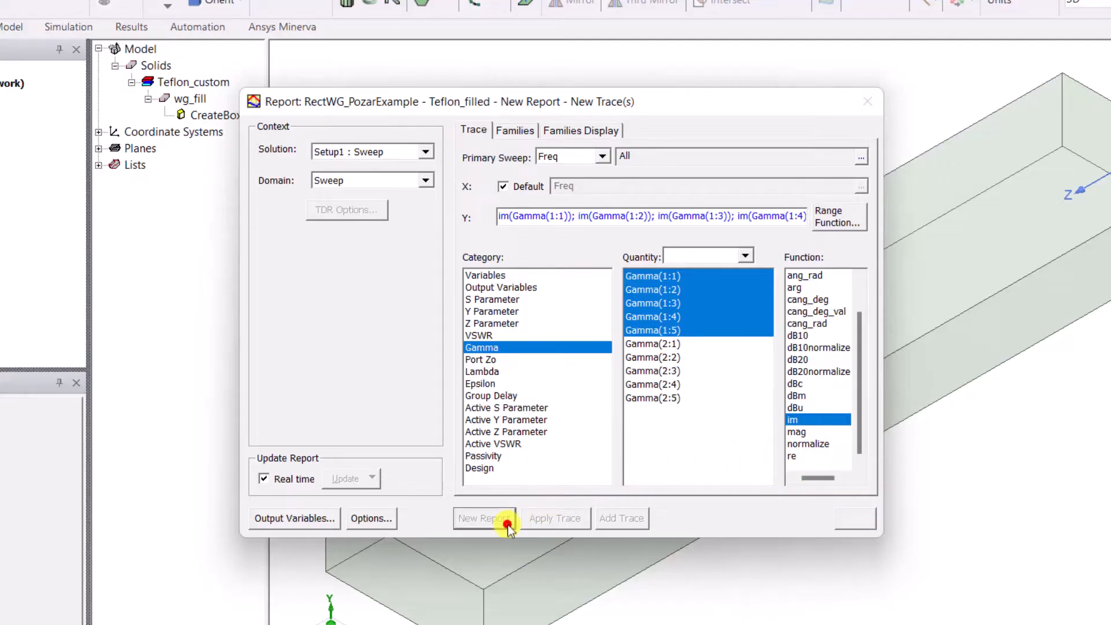
left_click(484, 518)
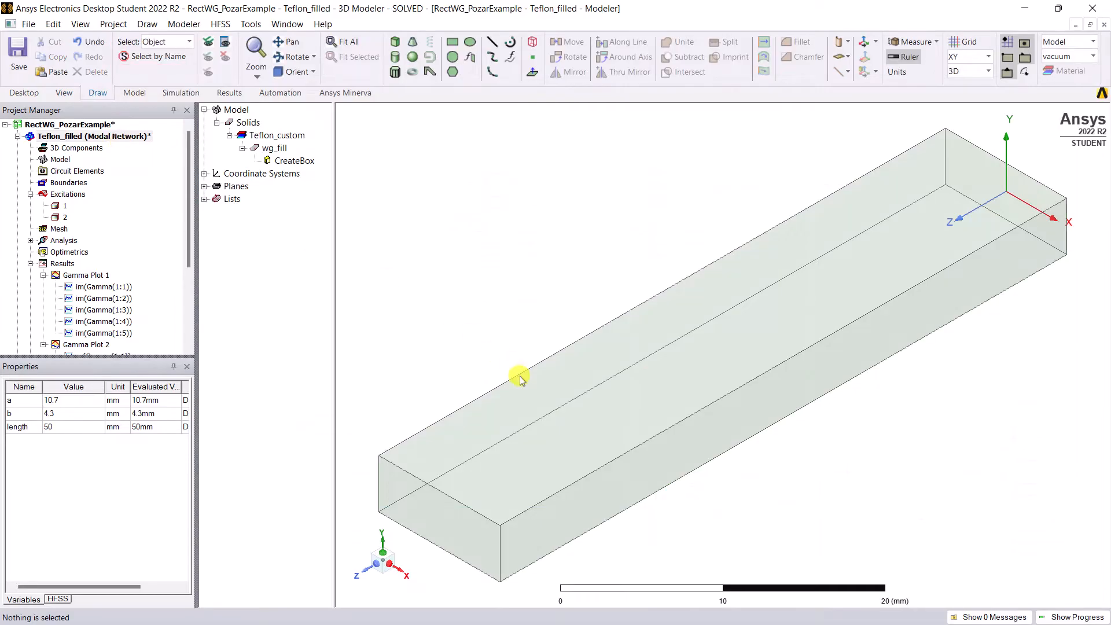
Plot Mag_E on the wg_fill surfaces at 35GHz from Setup1: Sweep
left_click(518, 375)
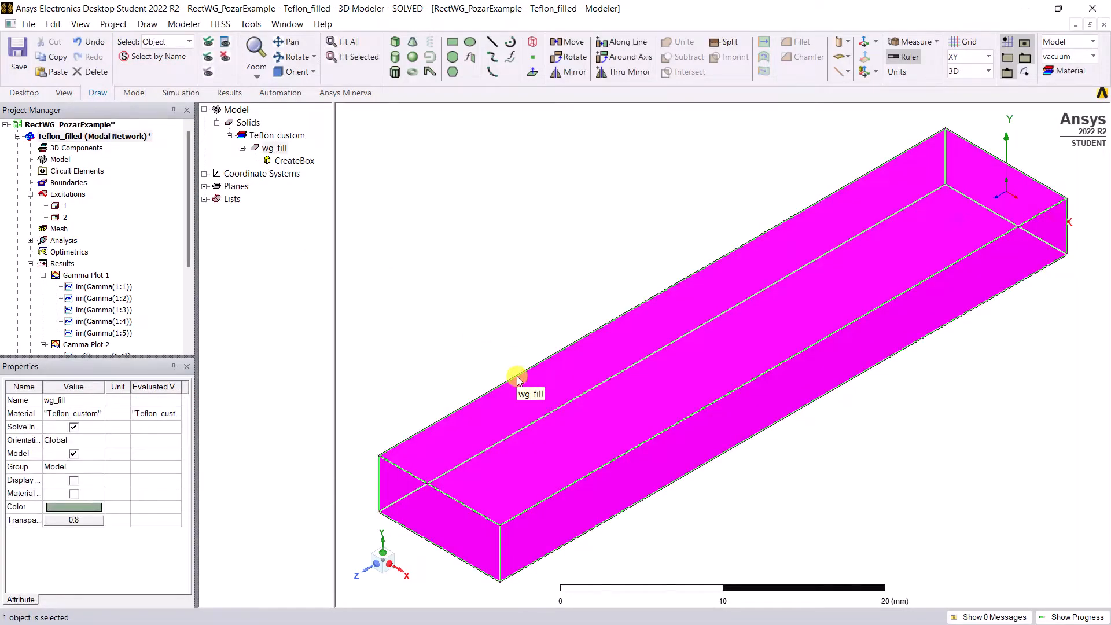
right_click(516, 375)
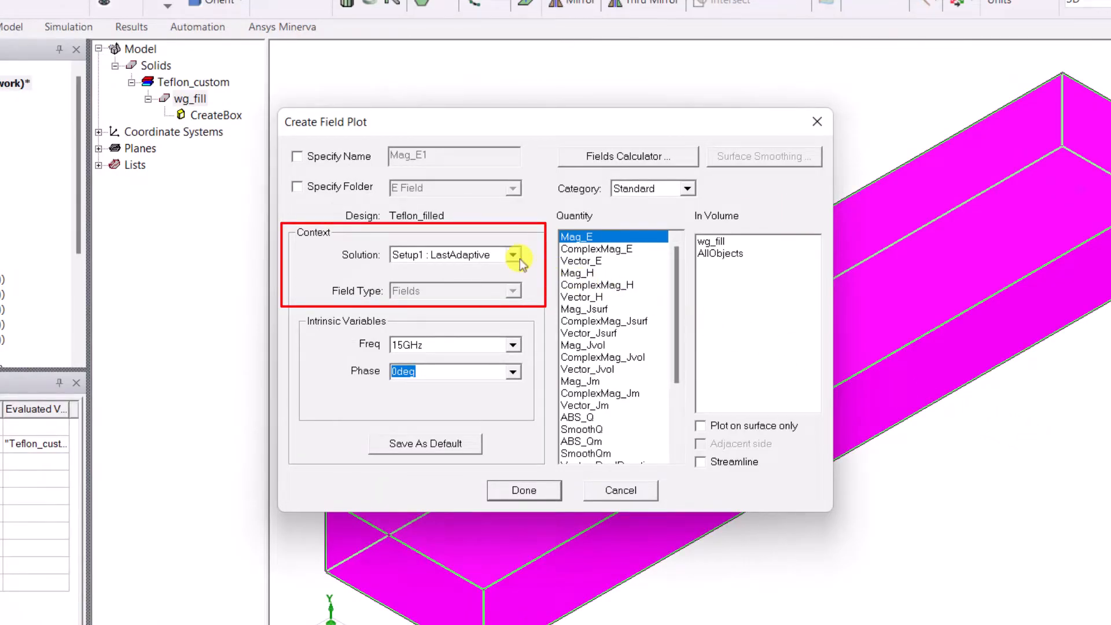
left_click(512, 255)
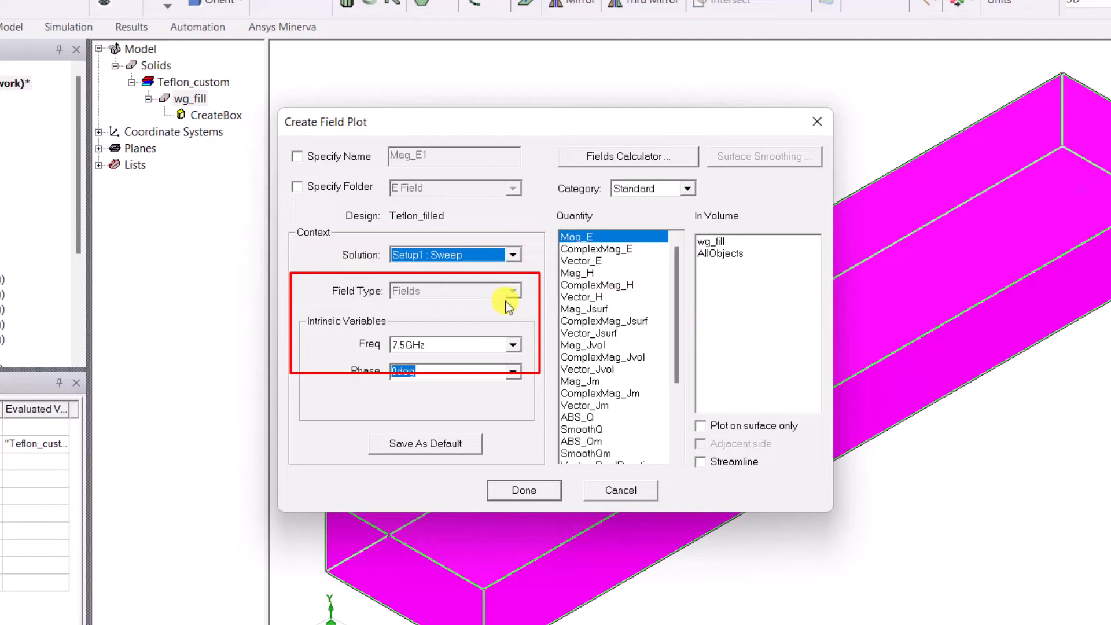
left_click(514, 371)
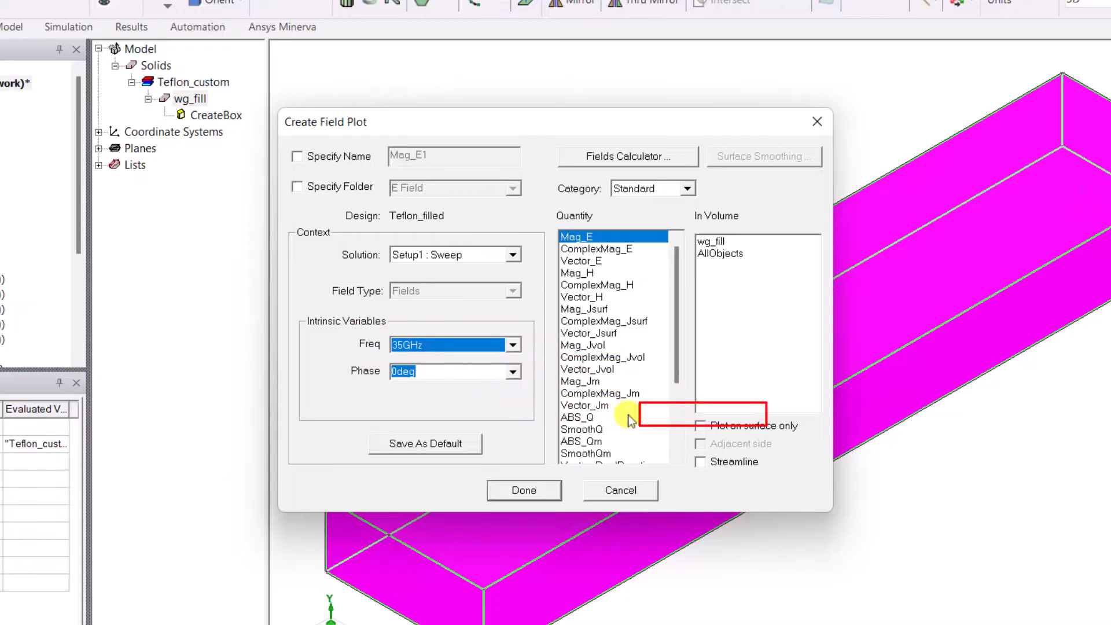
left_click(700, 425)
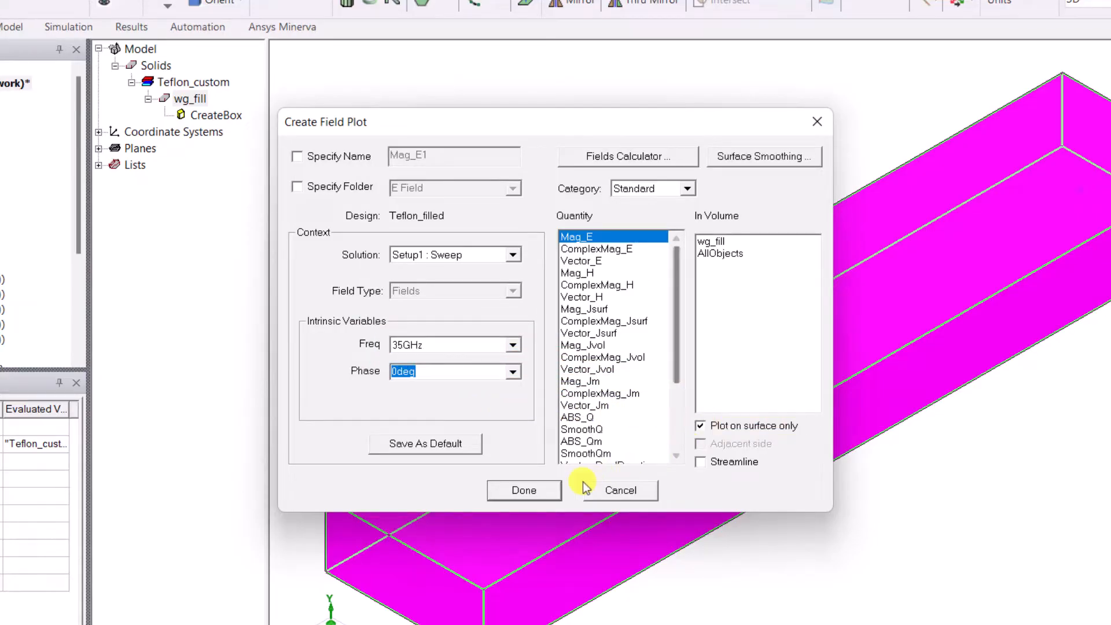
left_click(618, 490)
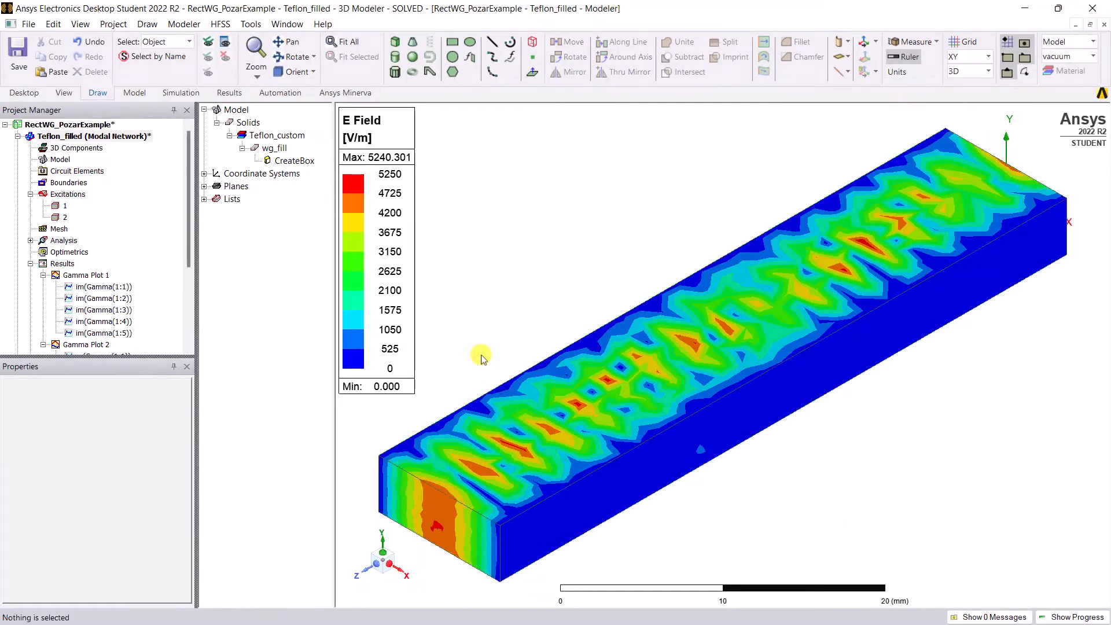
mouse_move(446, 315)
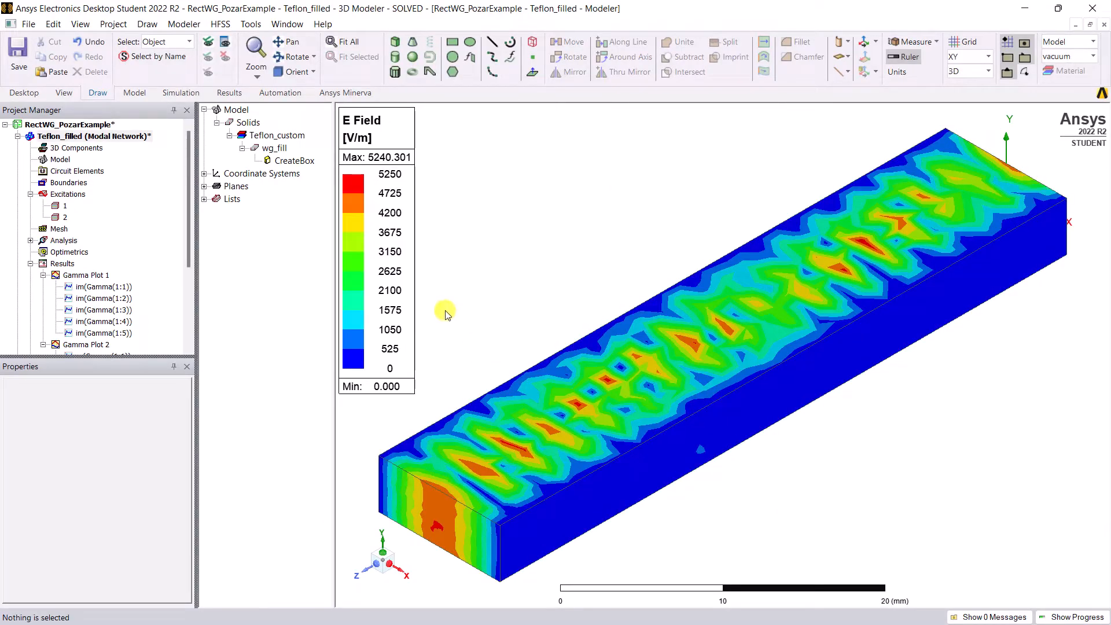
Animate the Mag_E1 field plot through phases 0 to 170 degrees
left_click(94, 136)
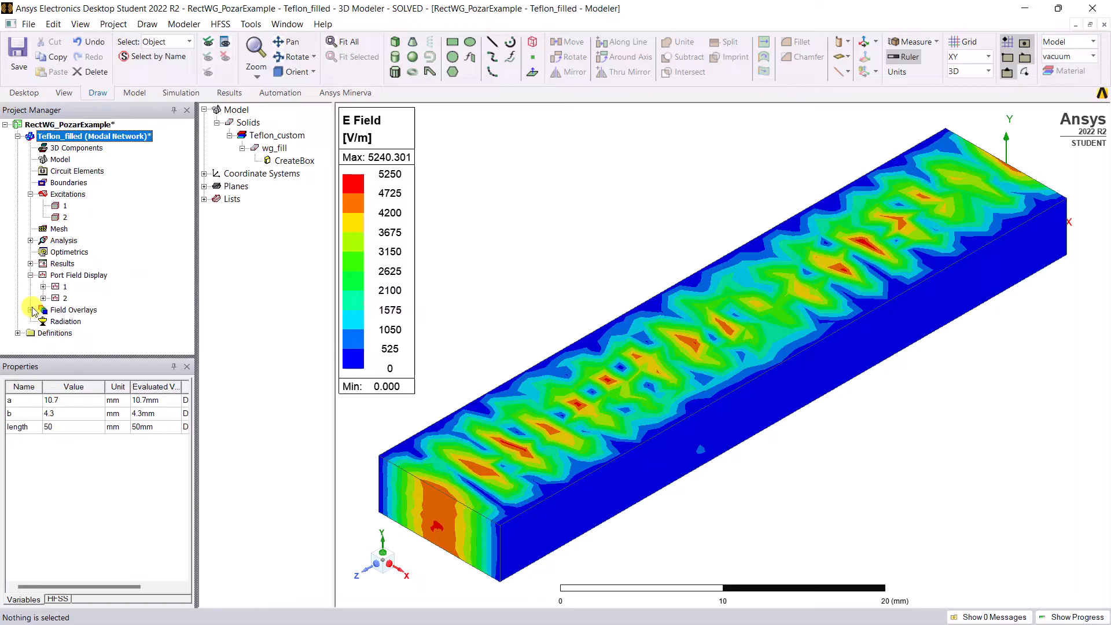
left_click(44, 321)
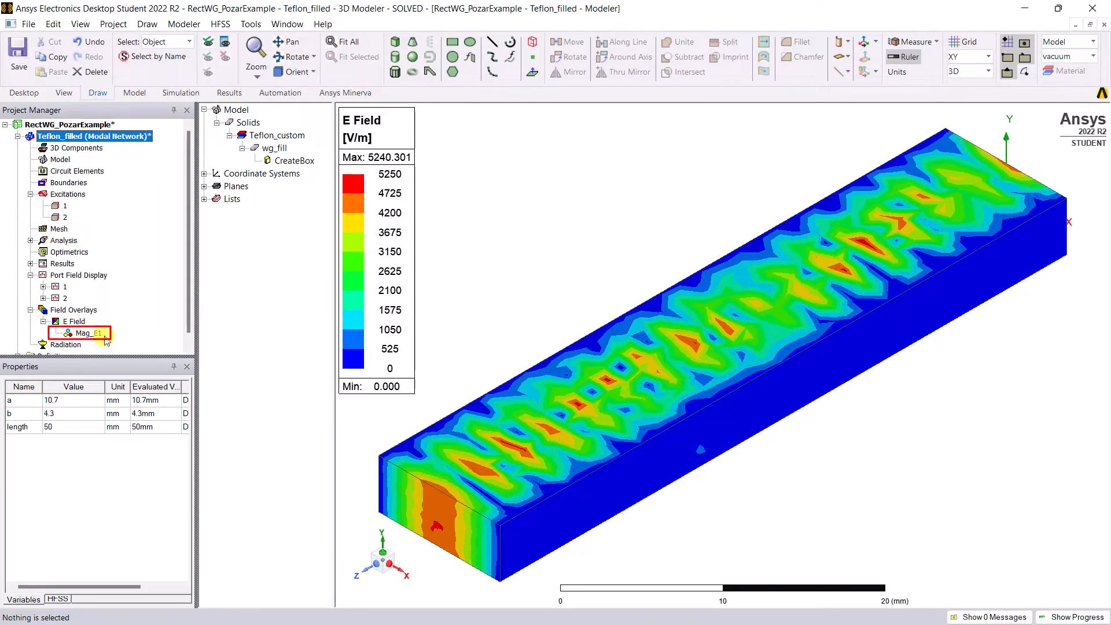
right_click(86, 333)
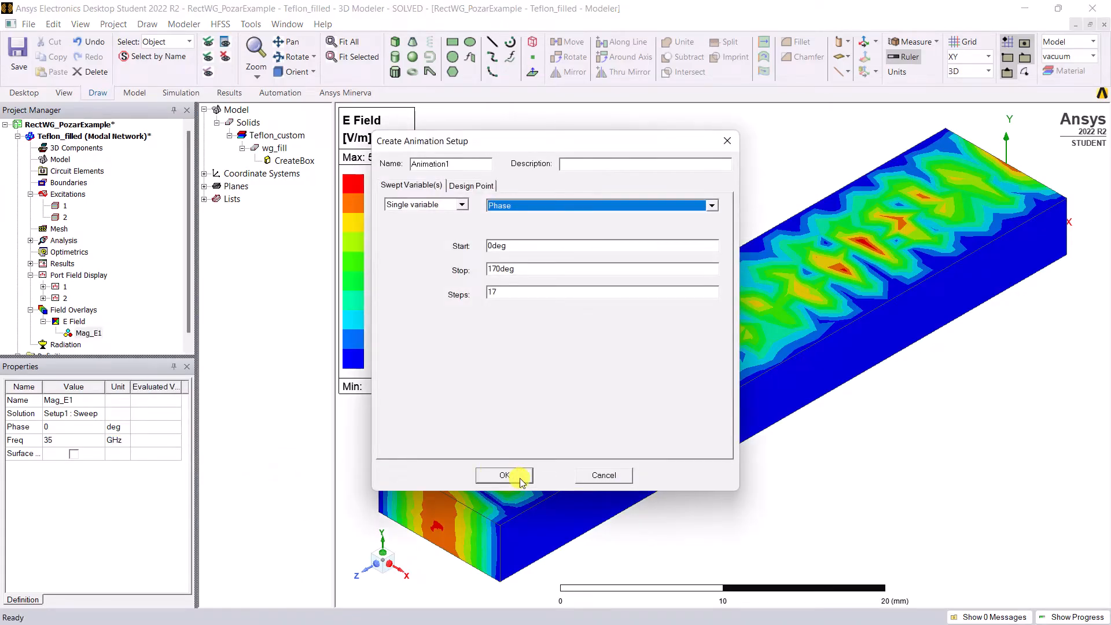
left_click(504, 474)
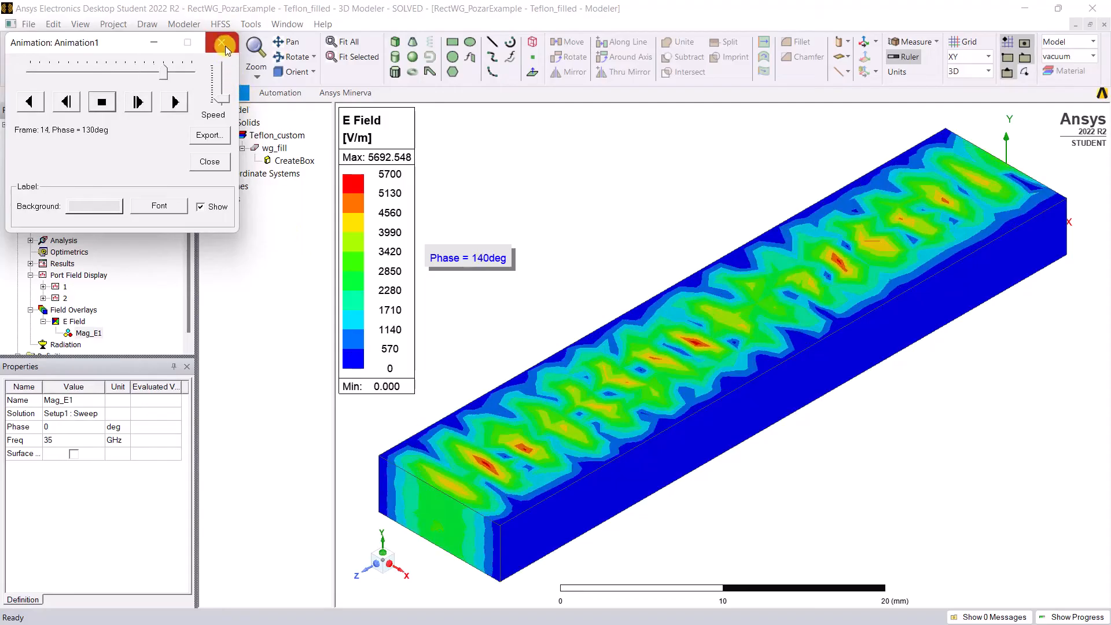
Hide the Mag_E1 plot by unchecking Plot Visibility
left_click(209, 161)
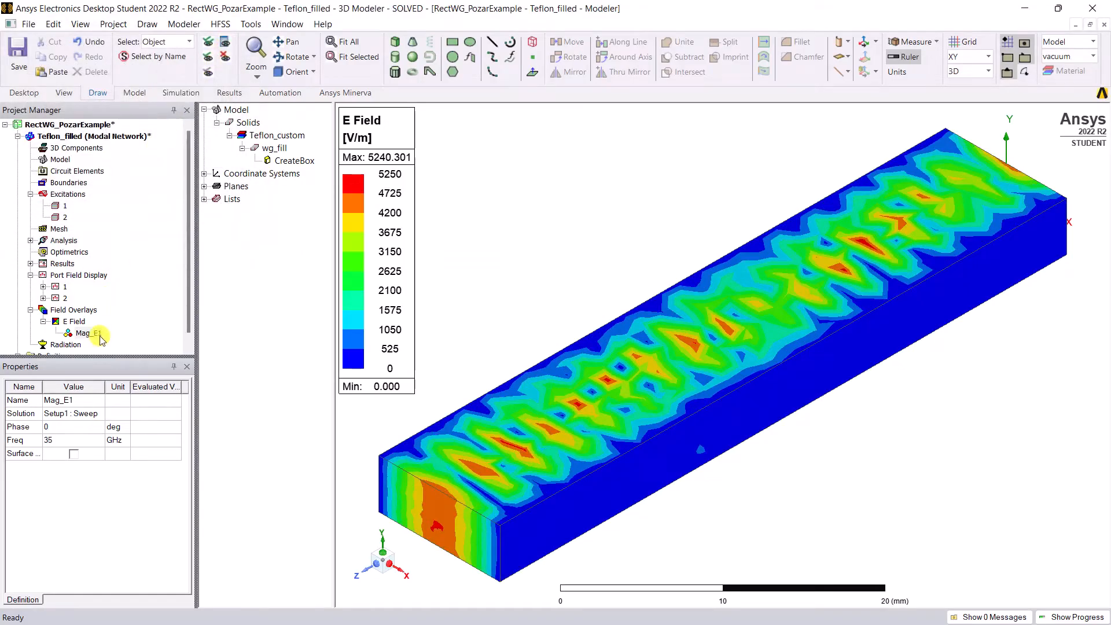
right_click(87, 334)
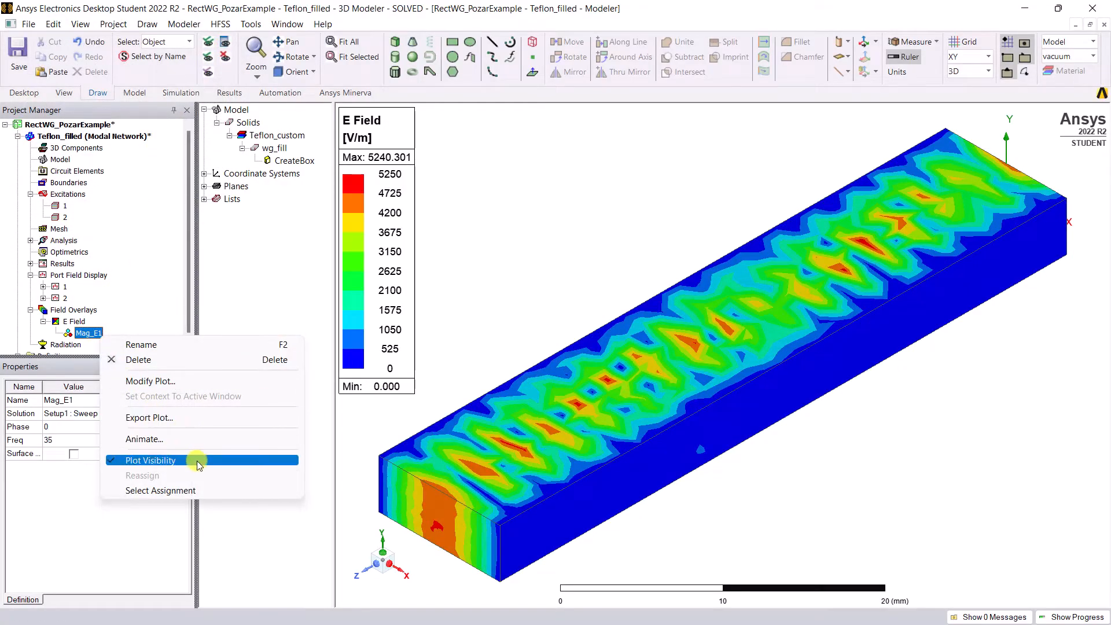
left_click(149, 460)
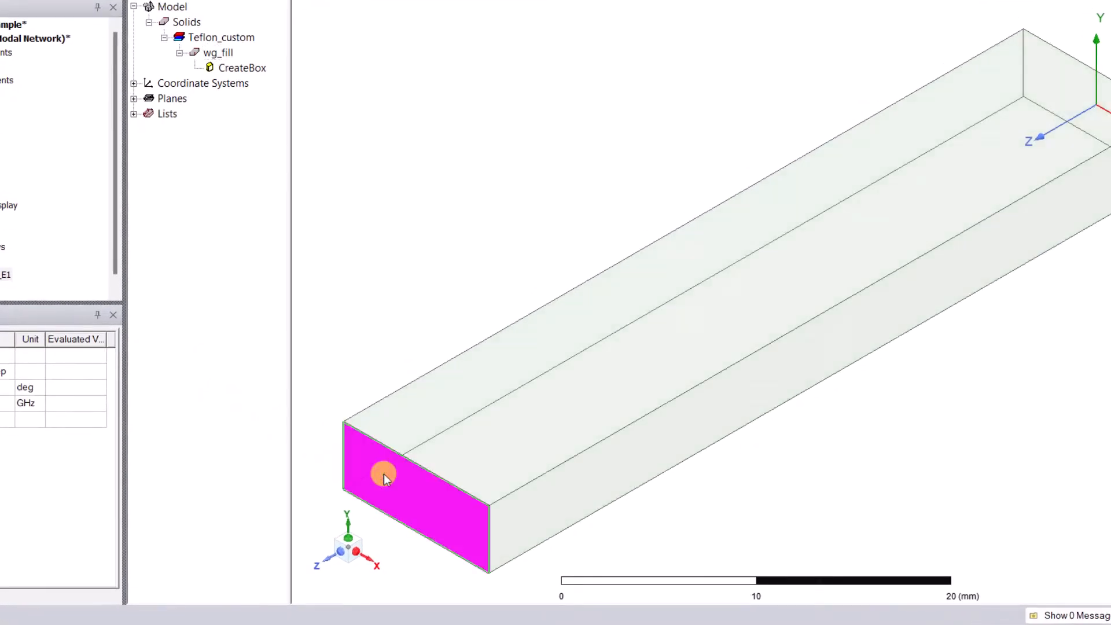
Create a 35 GHz Vector_E plot with 0–4500 V/m user limits and tailless arrows
right_click(382, 474)
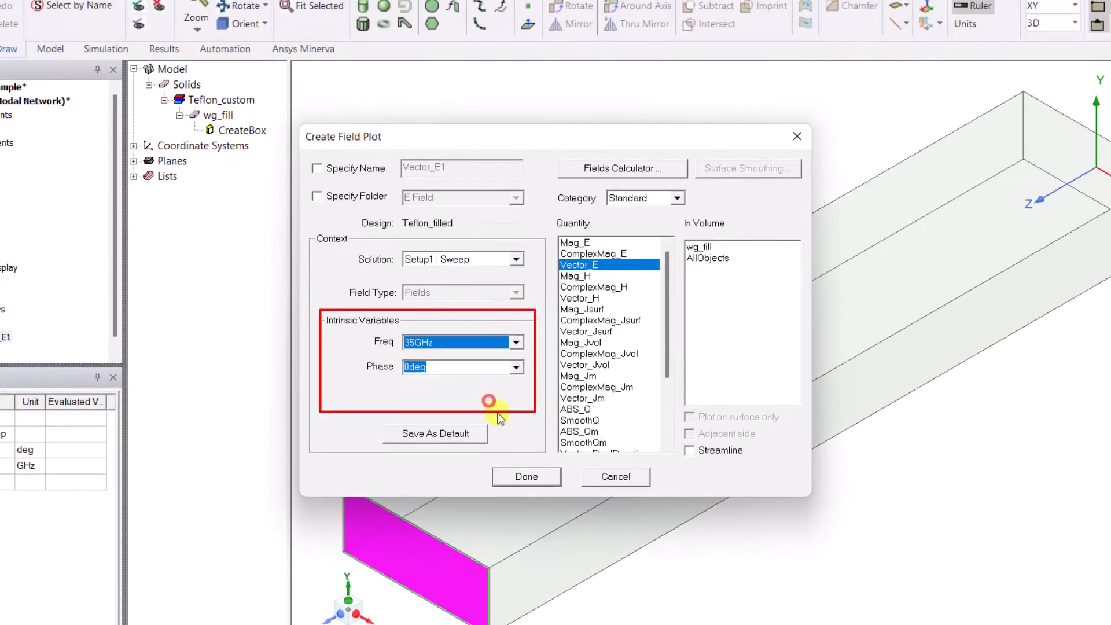
left_click(526, 476)
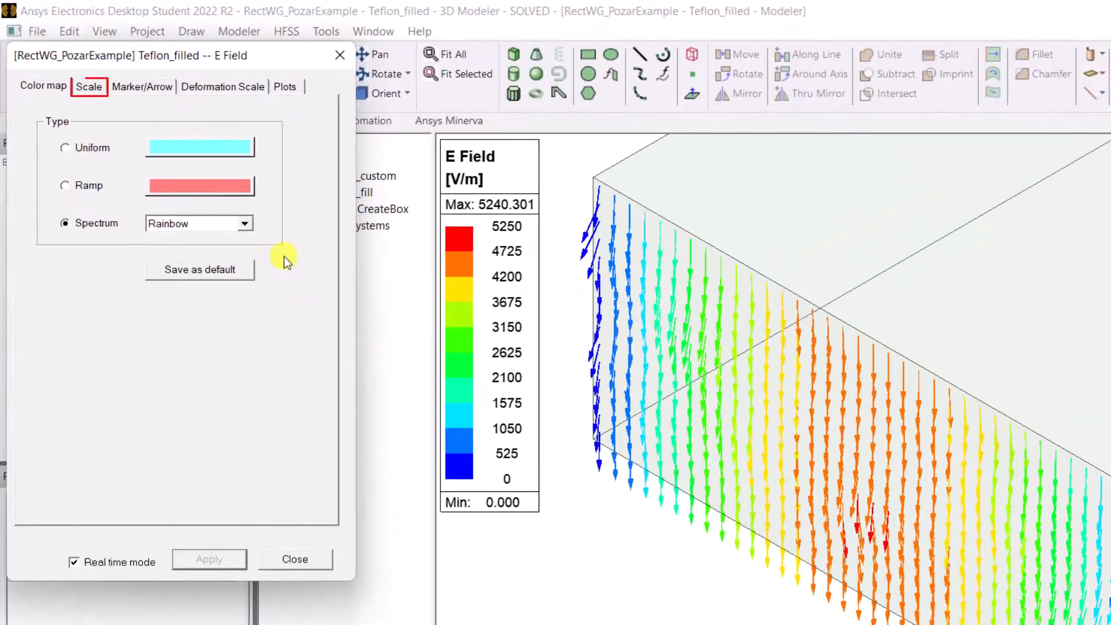
left_click(89, 86)
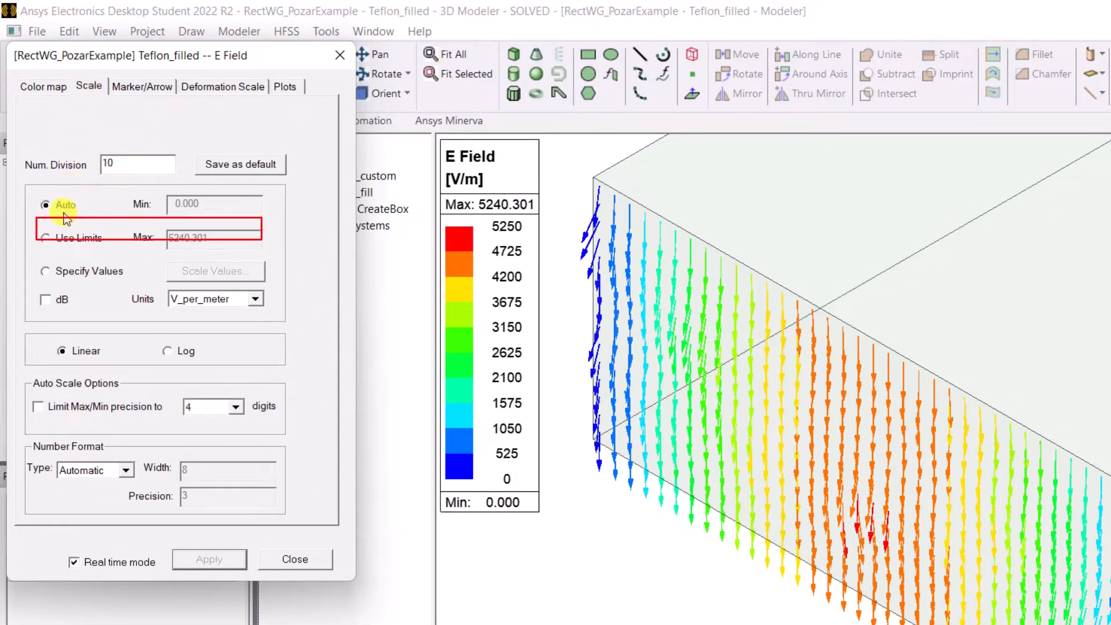
left_click(45, 237)
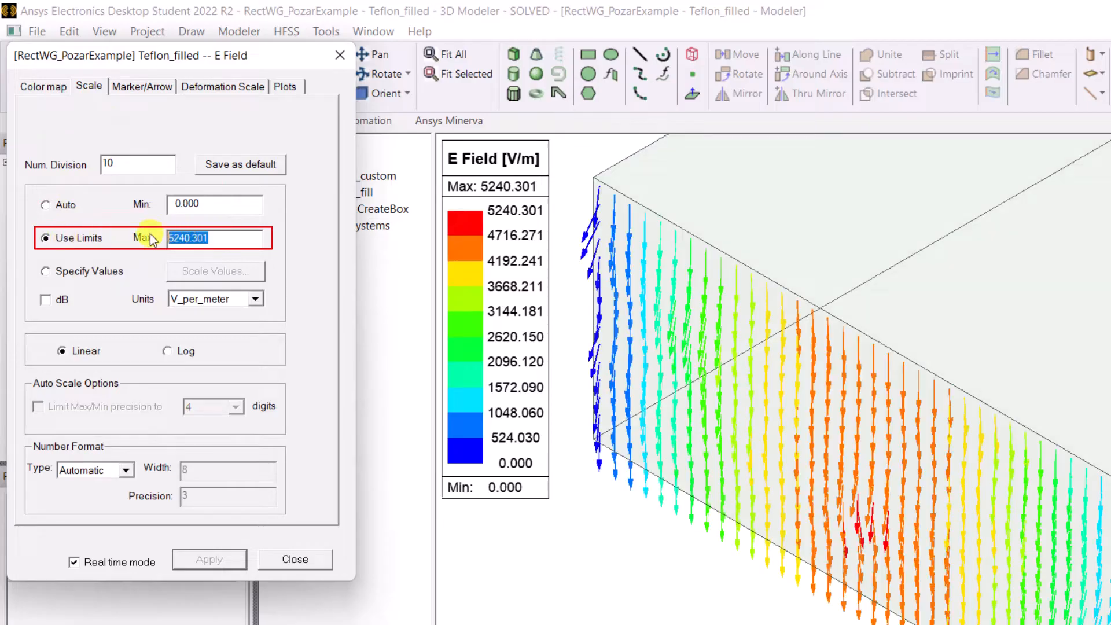
type("4500")
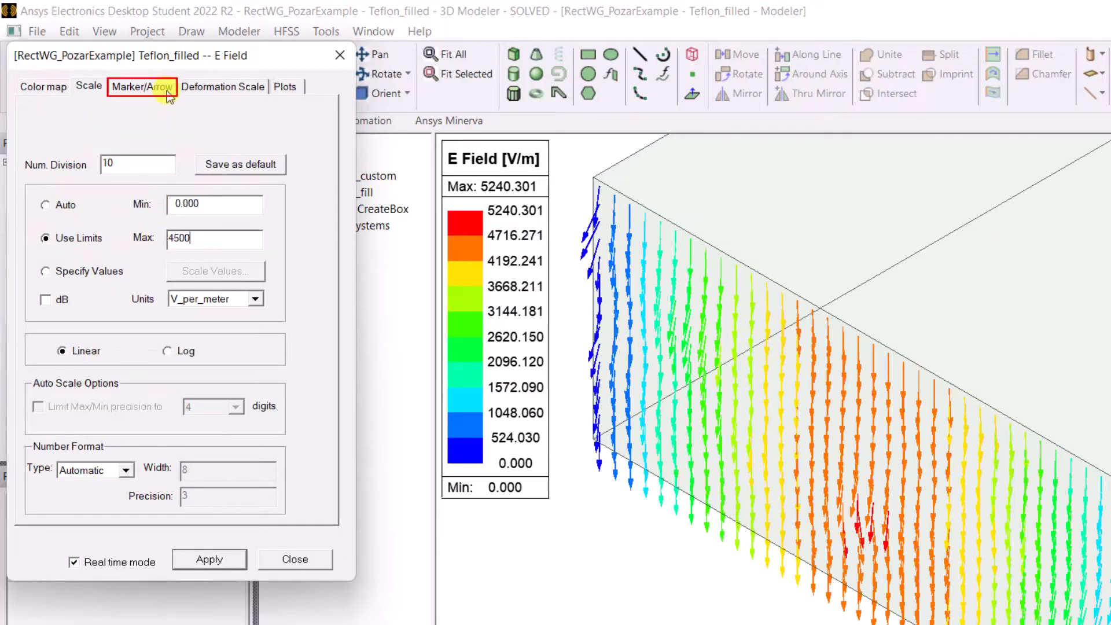
left_click(142, 87)
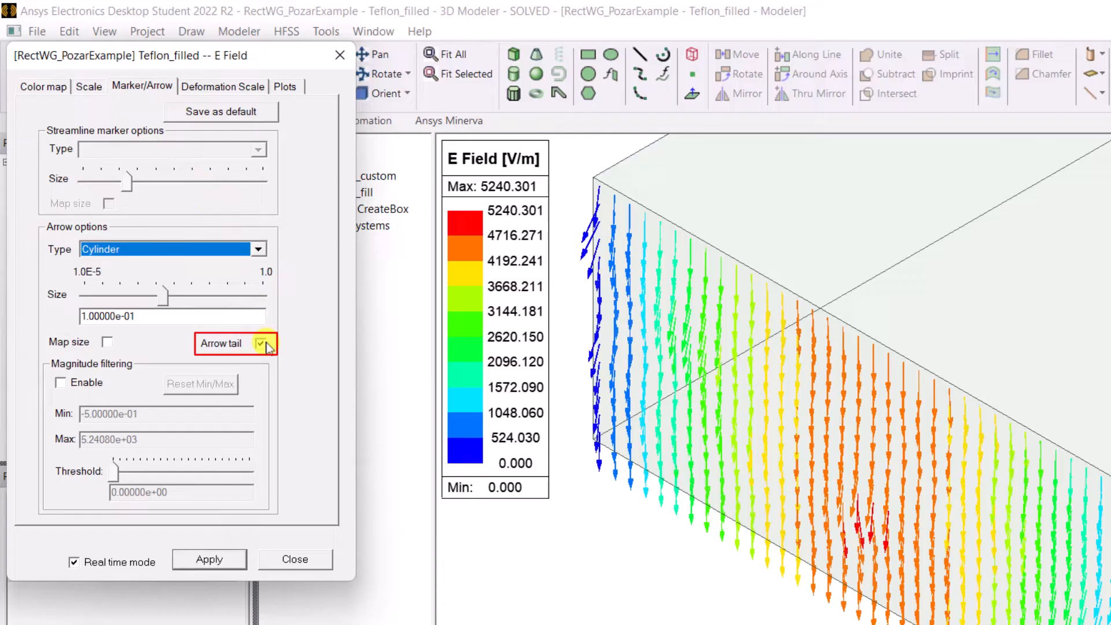
left_click(264, 343)
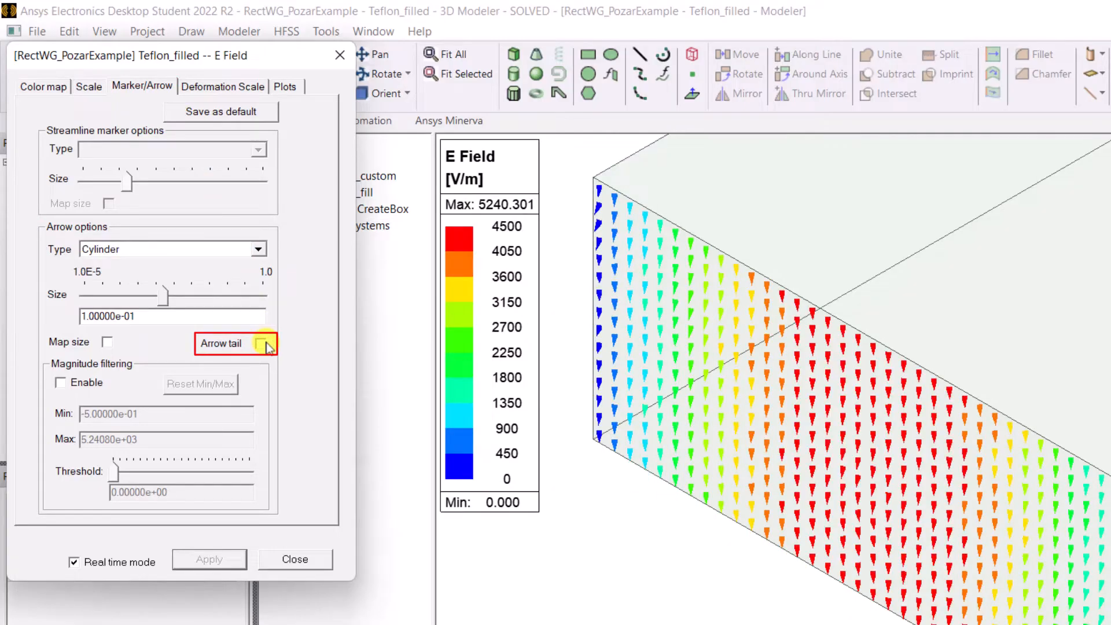
left_click(285, 86)
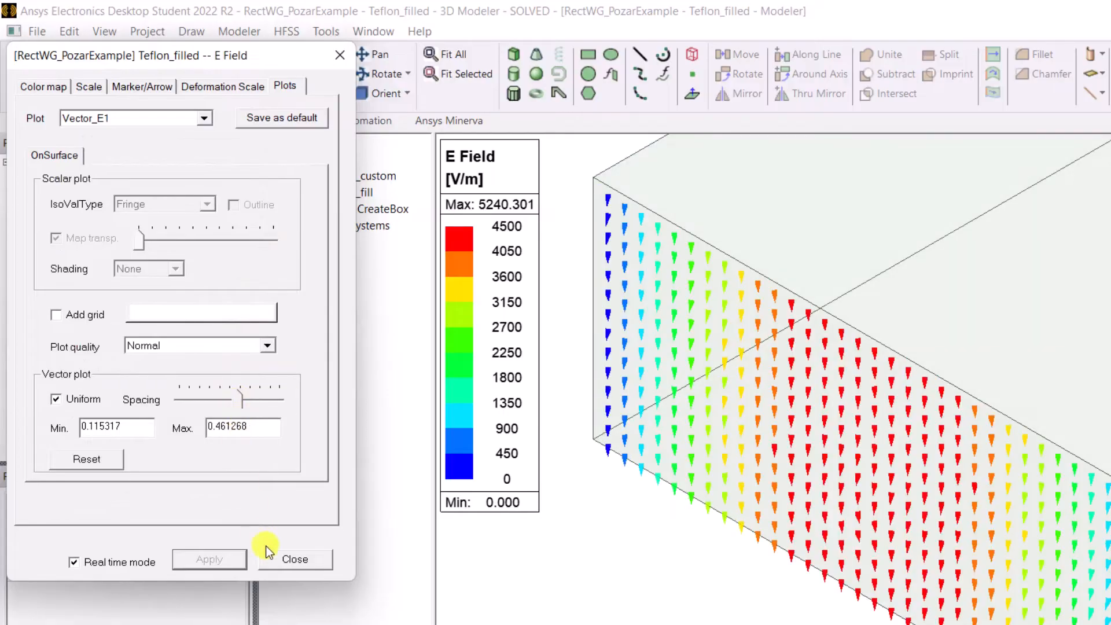
left_click(294, 559)
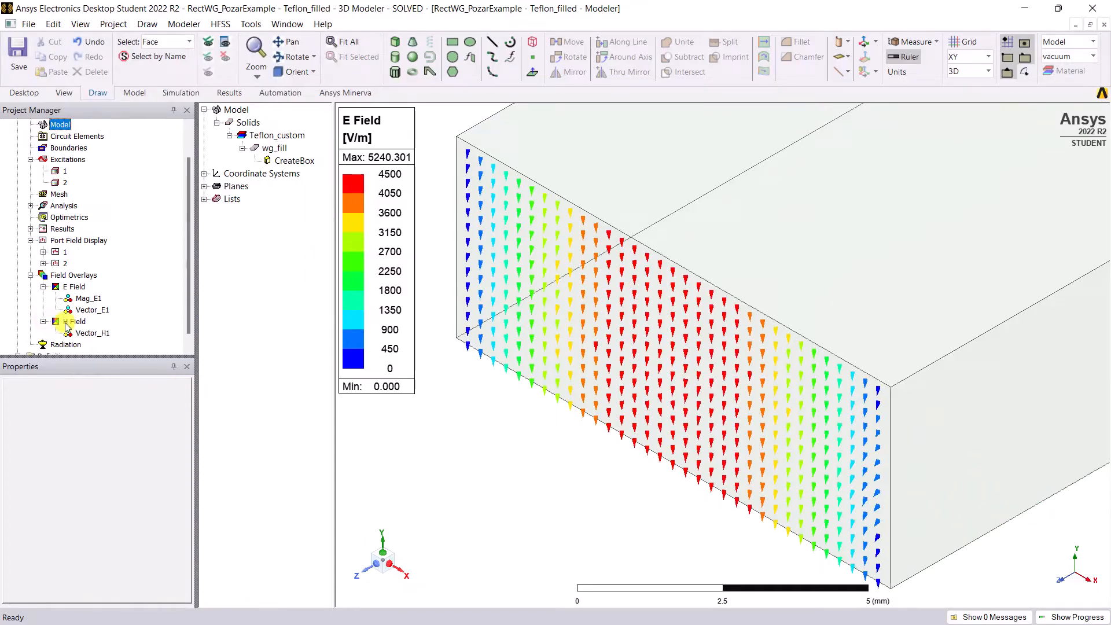
Show the Vector_H1 arrow plot under Field Overlays > H Field
left_click(91, 334)
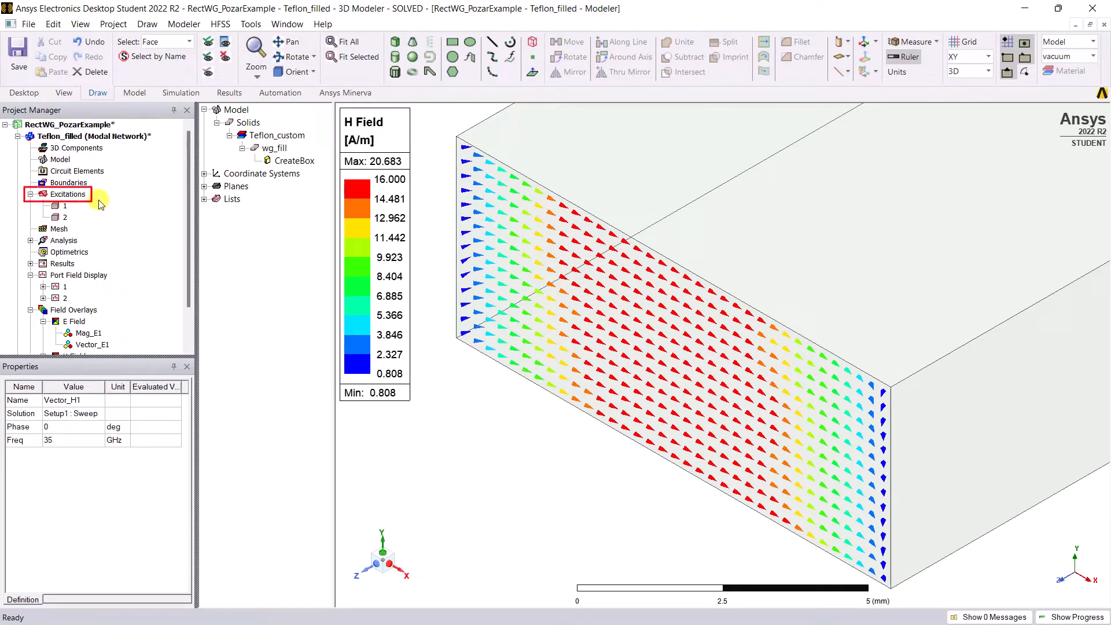
Edit source weights: source 1:1 magnitude 0, source 1:2 at 1 W
right_click(67, 193)
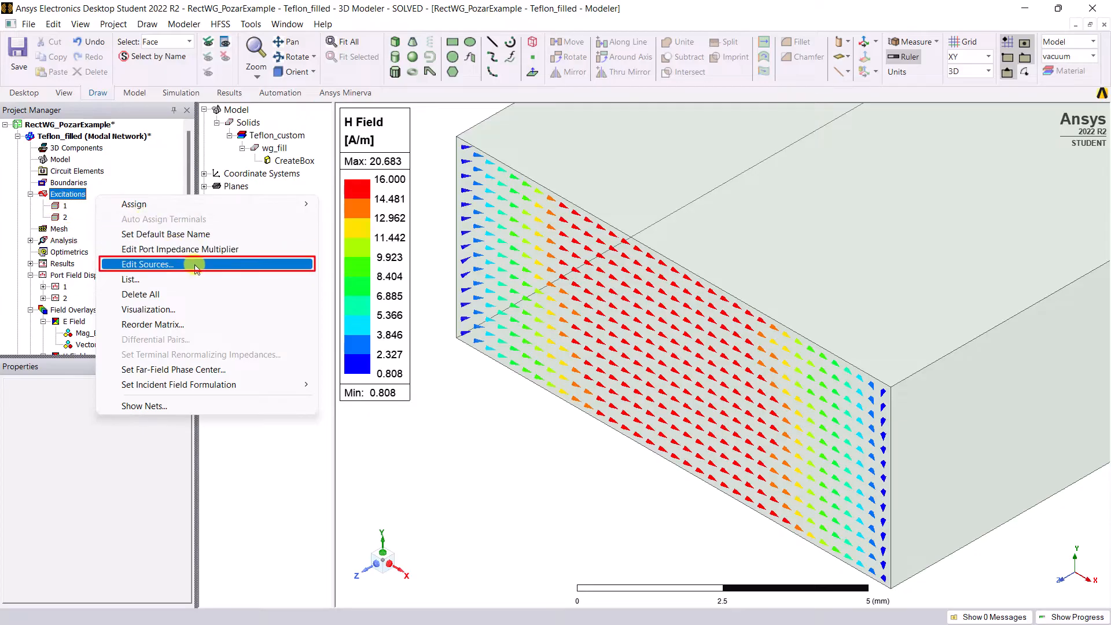
left_click(146, 263)
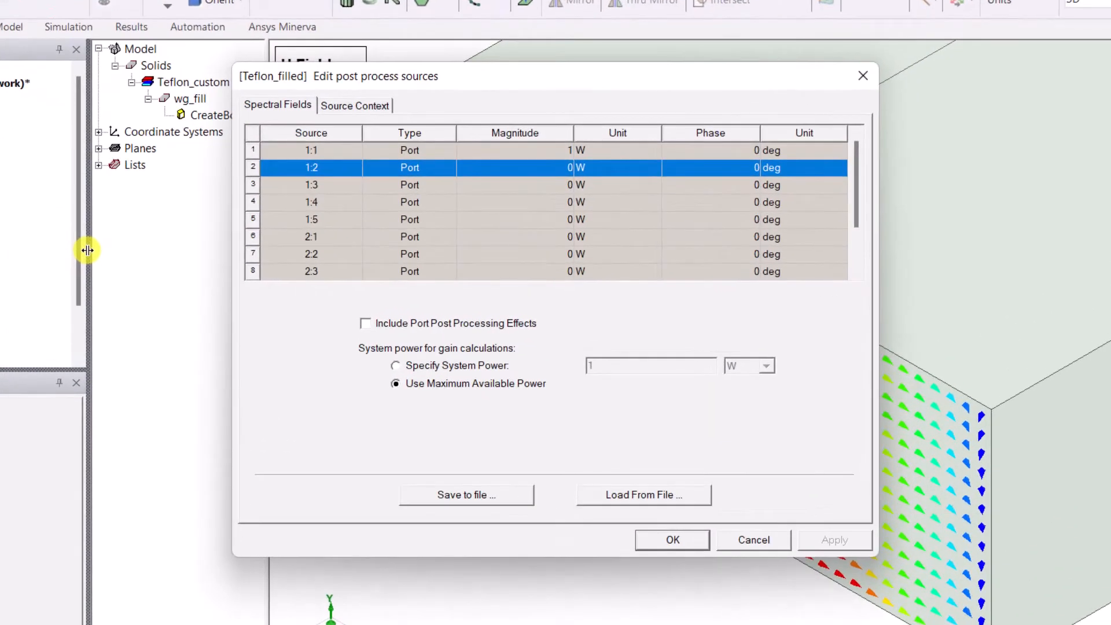
left_click(312, 150)
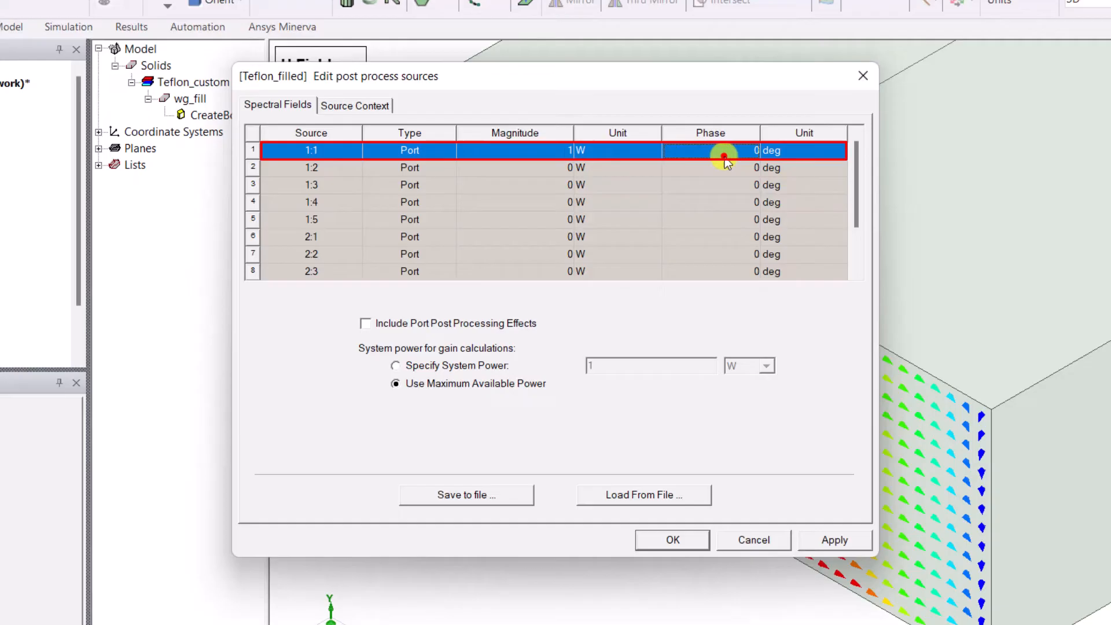
left_click(708, 149)
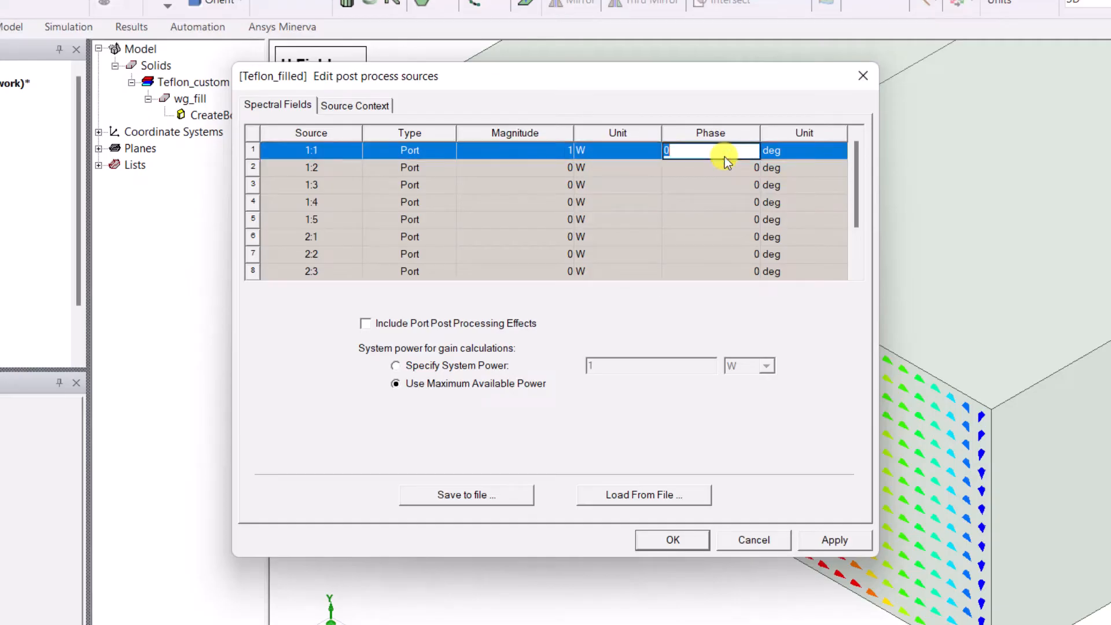
mouse_move(601, 167)
type("0")
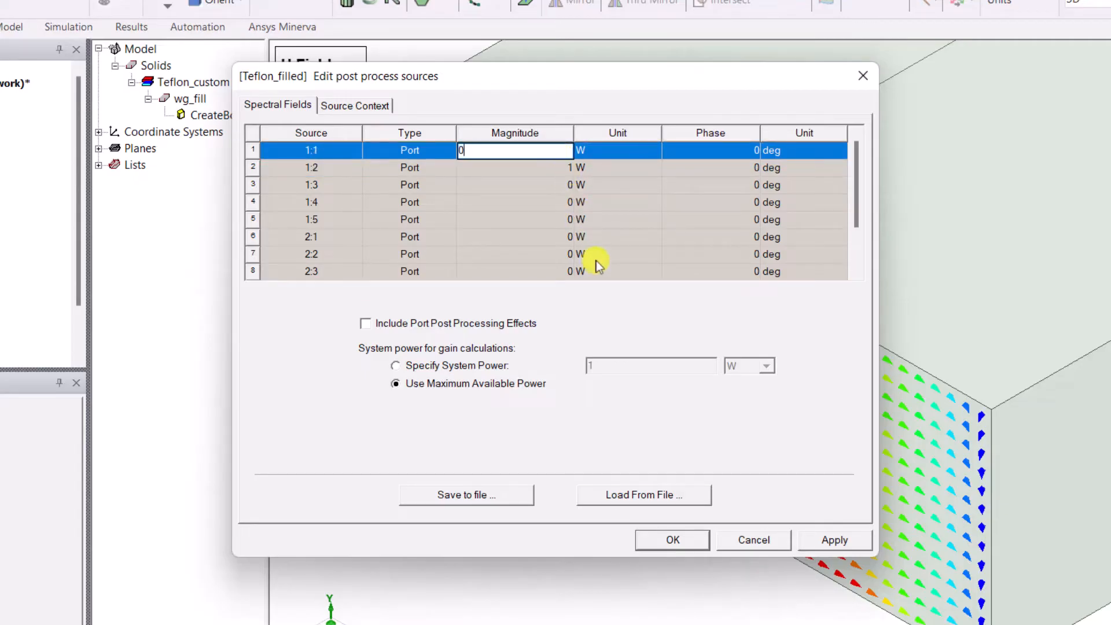
left_click(671, 539)
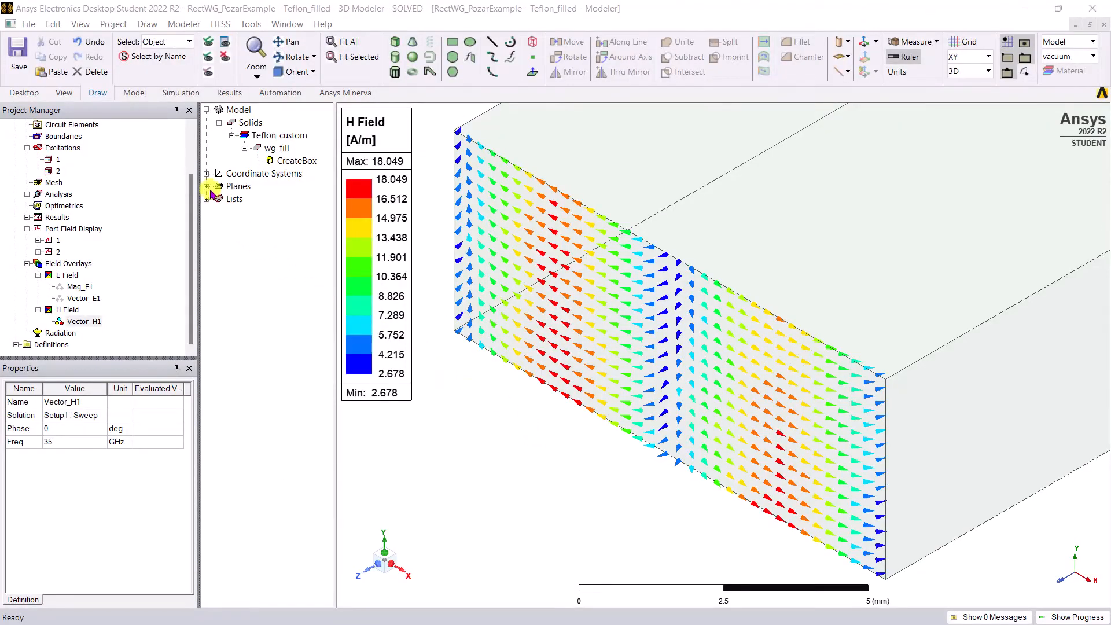
Create a new Vector_E field plot from Setup1 : Sweep at 35 GHz
left_click(257, 212)
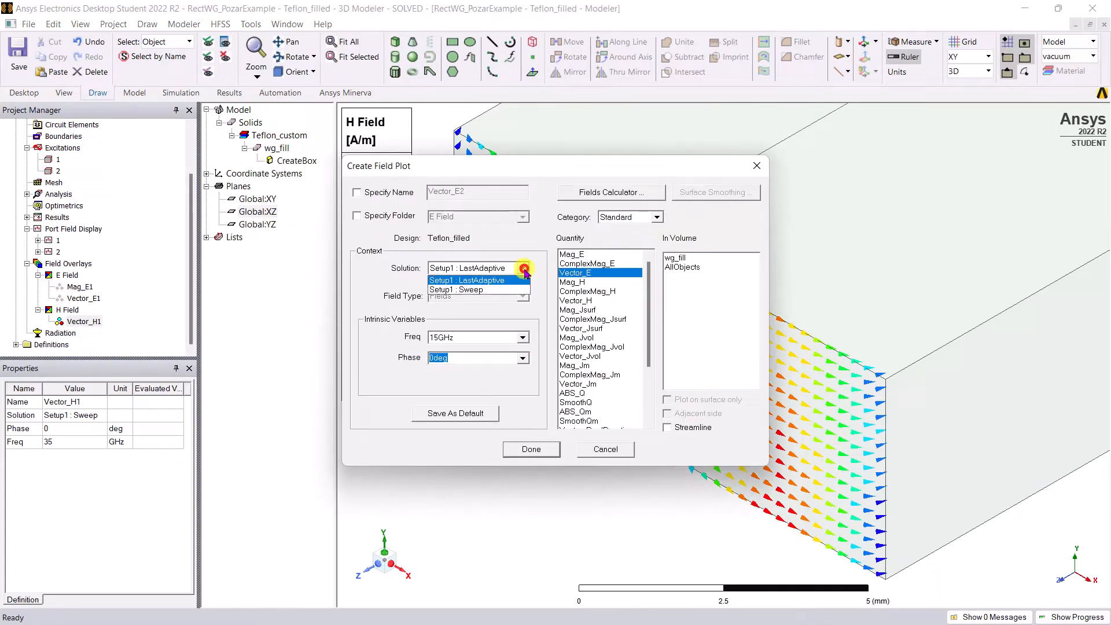
left_click(531, 448)
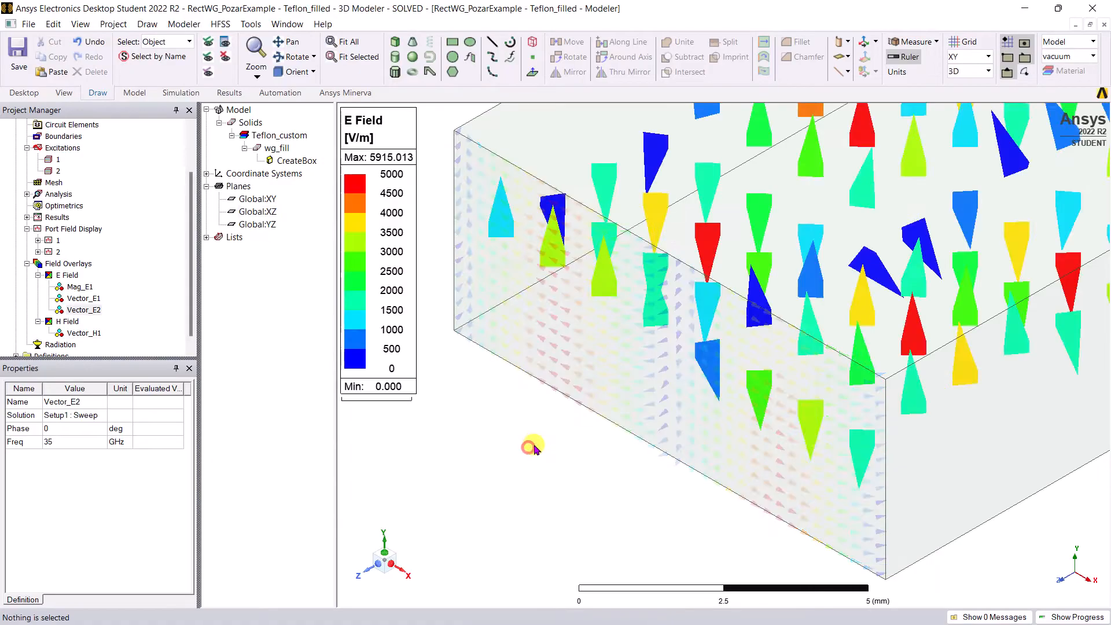